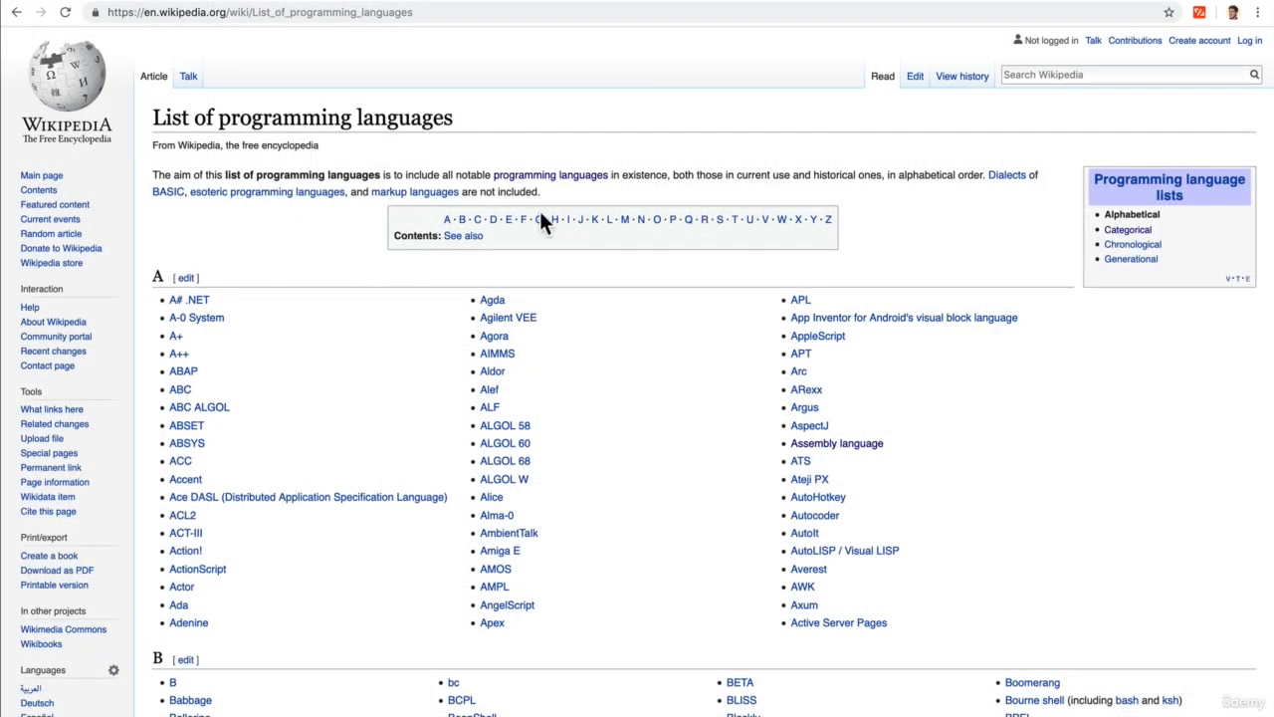
{"action": "scroll", "scroll_direction": "down", "scroll_amount": 3}
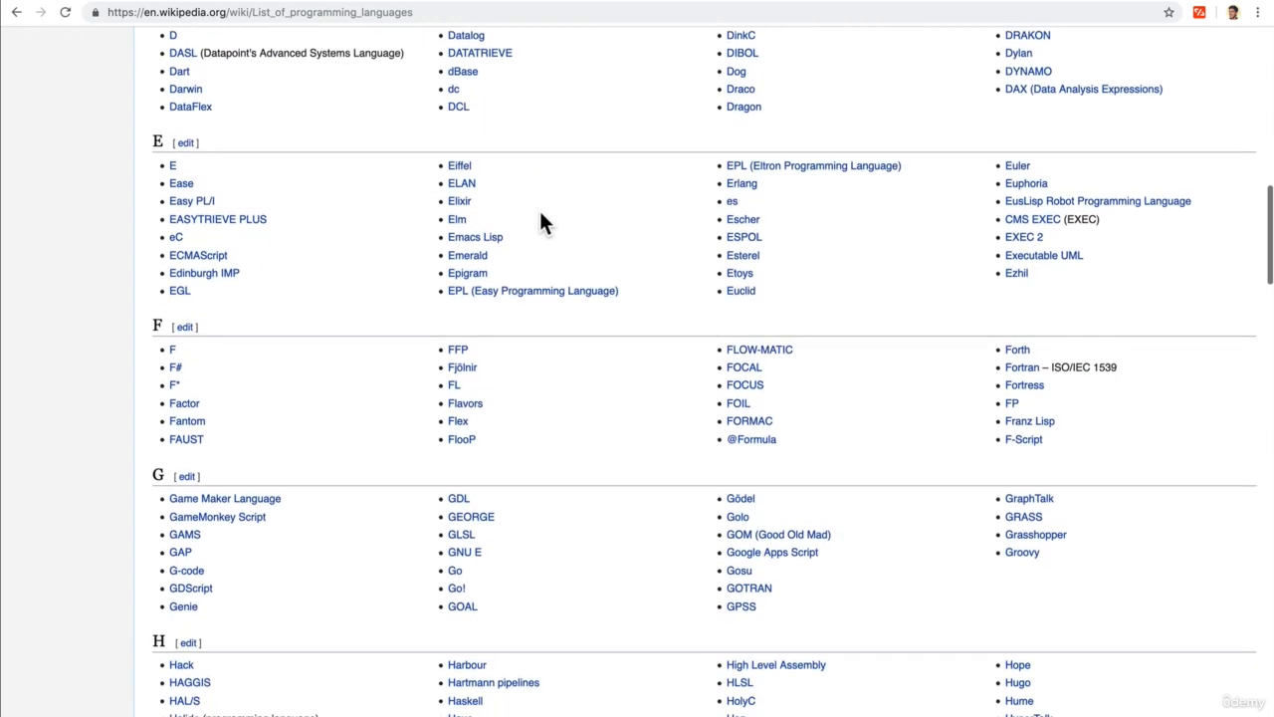
{"action": "scroll", "scroll_direction": "down", "scroll_amount": 3}
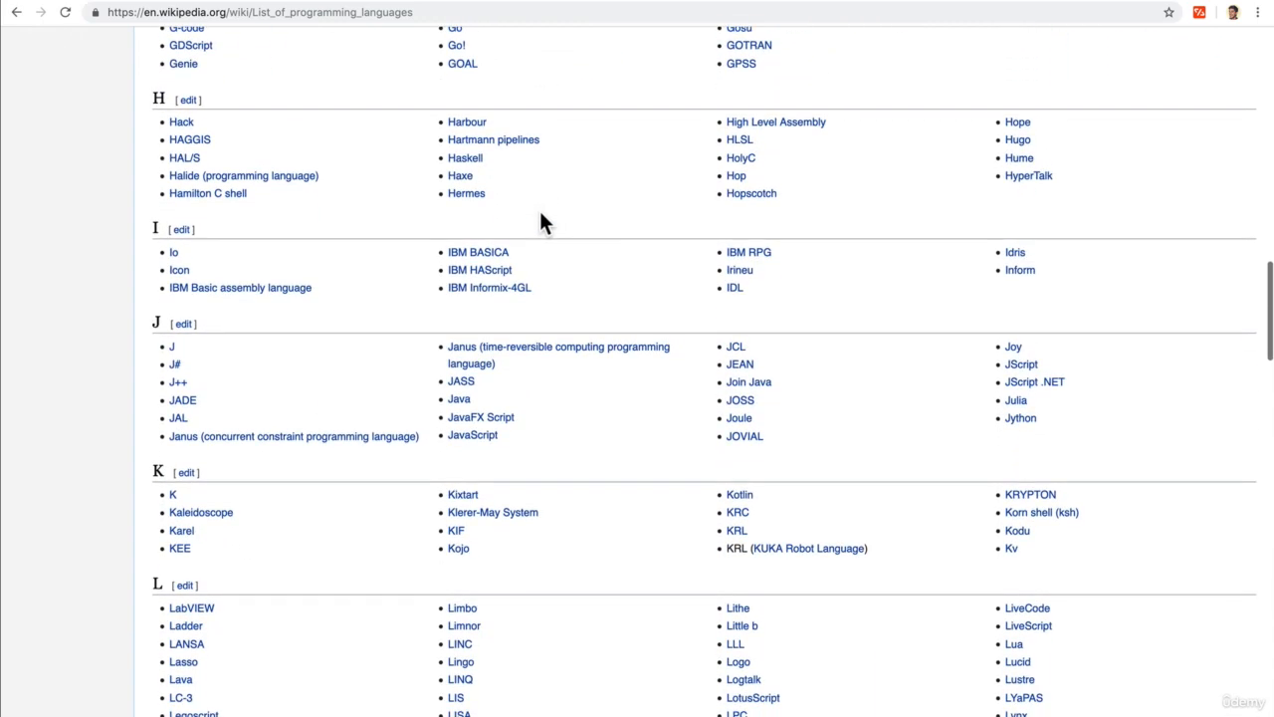
{"action": "scroll", "scroll_direction": "down", "scroll_amount": 3}
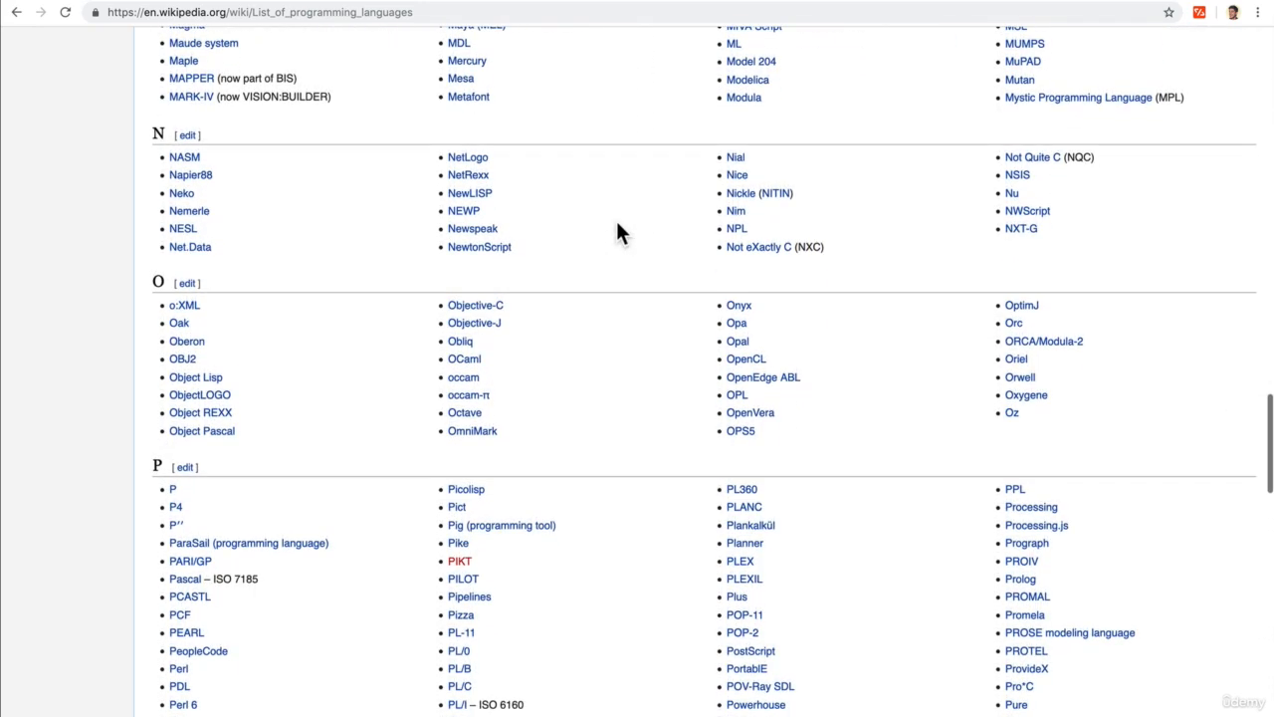
{"action": "scroll", "scroll_direction": "down", "scroll_amount": 3}
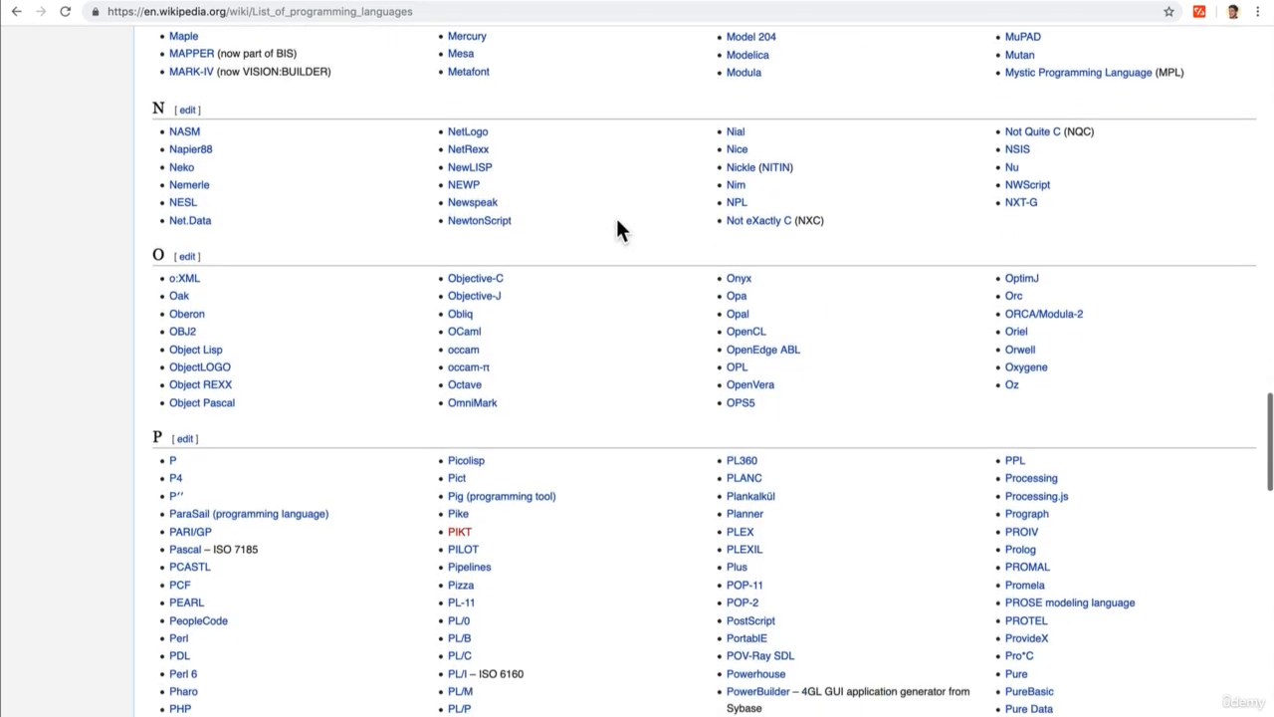
{"action": "scroll", "scroll_direction": "down", "scroll_amount": 3}
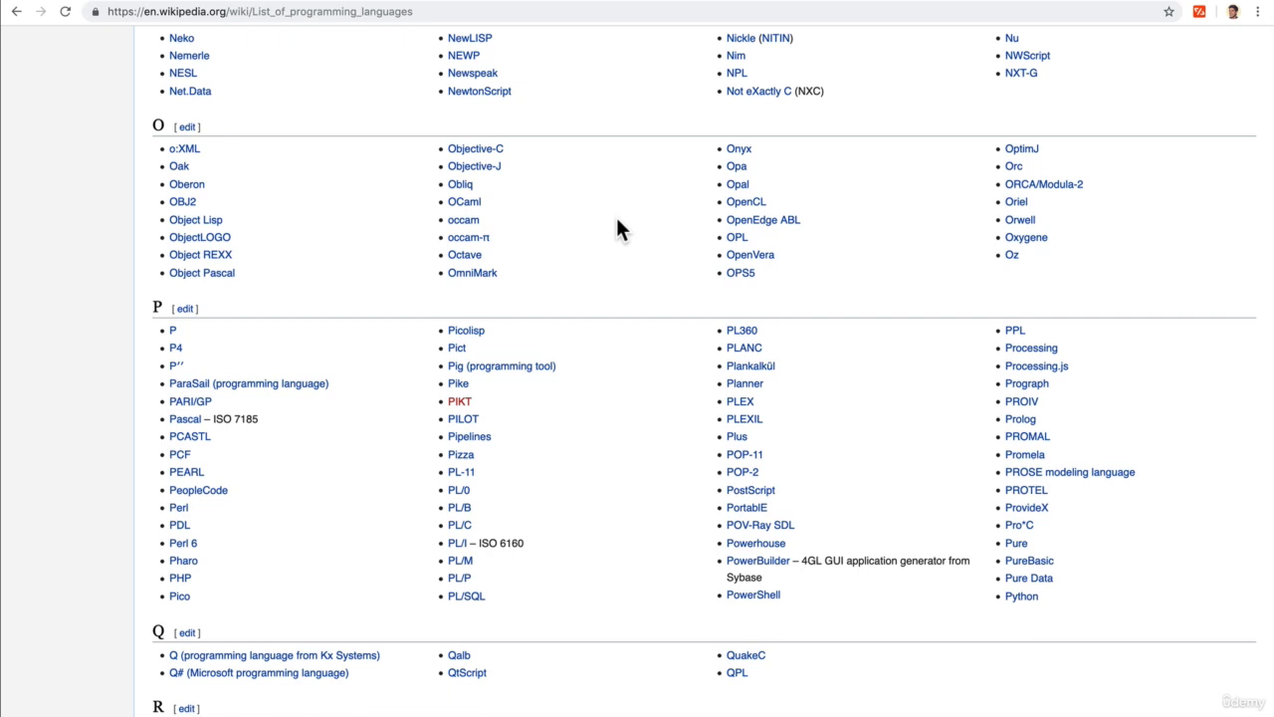